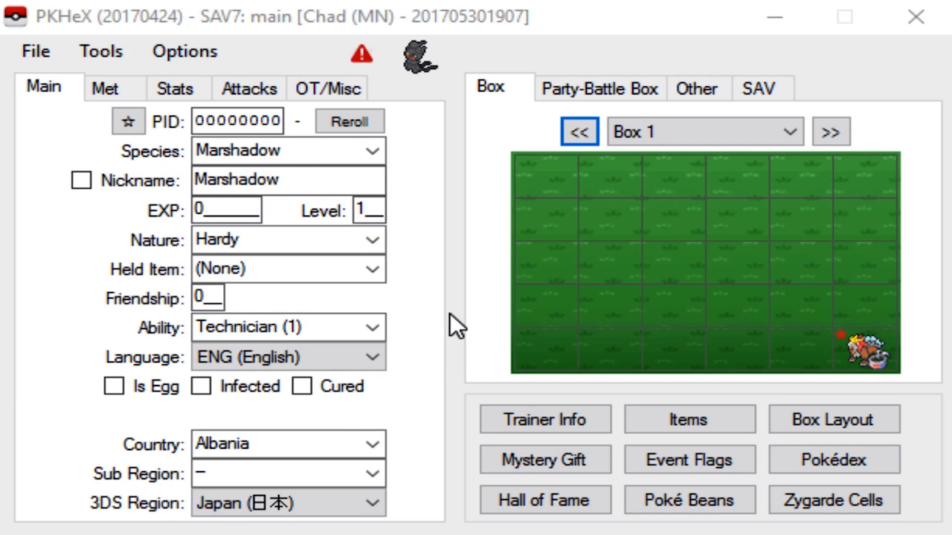
Change the species from Marshadow to Greninja
{"action": "left_click", "coordinate": [285, 150]}
{"action": "type", "text": "gre"}
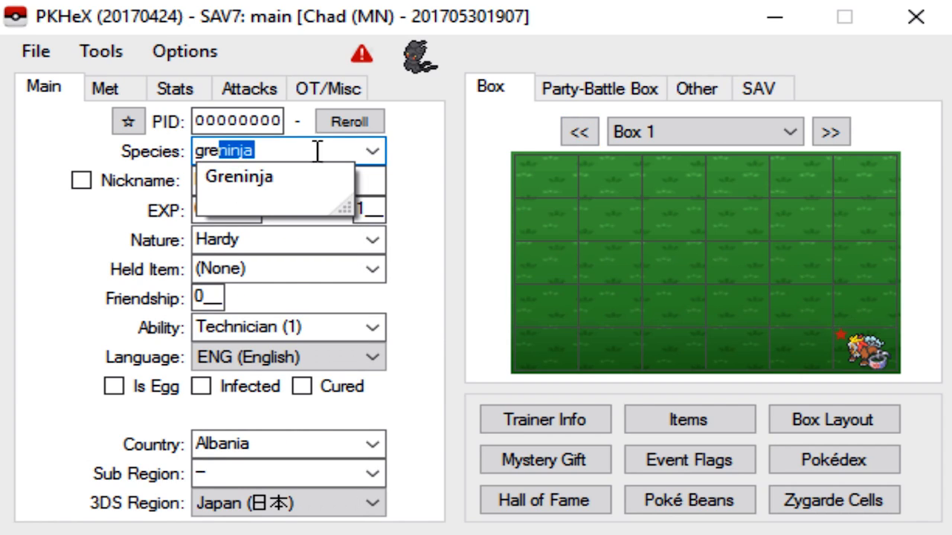
{"action": "left_click", "coordinate": [238, 175]}
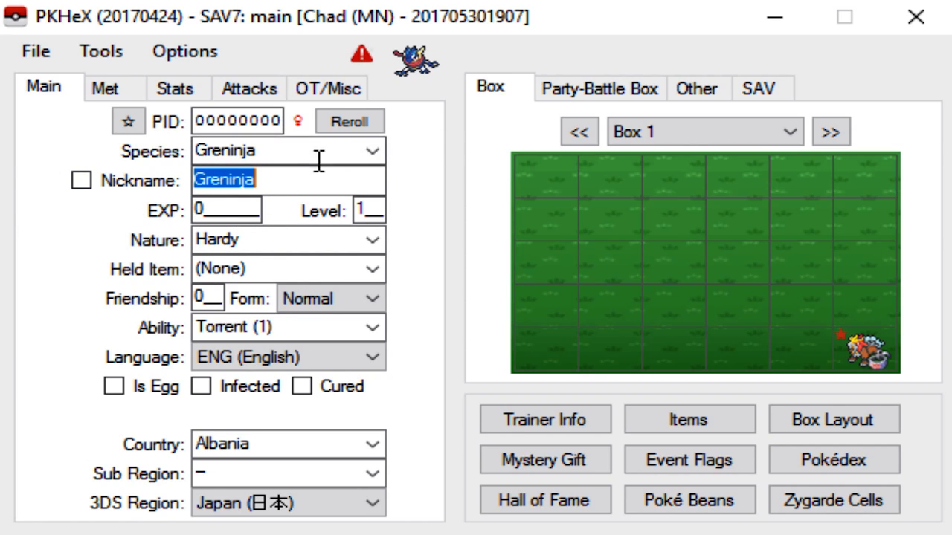
Nickname the Greninja 'whatever' and set its level to 50
{"action": "type", "text": "whiate"}
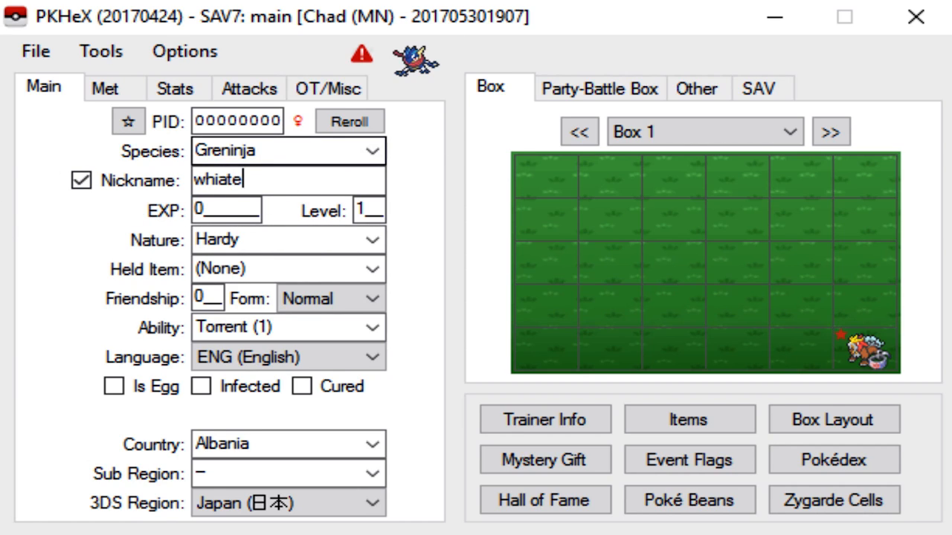
{"action": "type", "text": "whatever"}
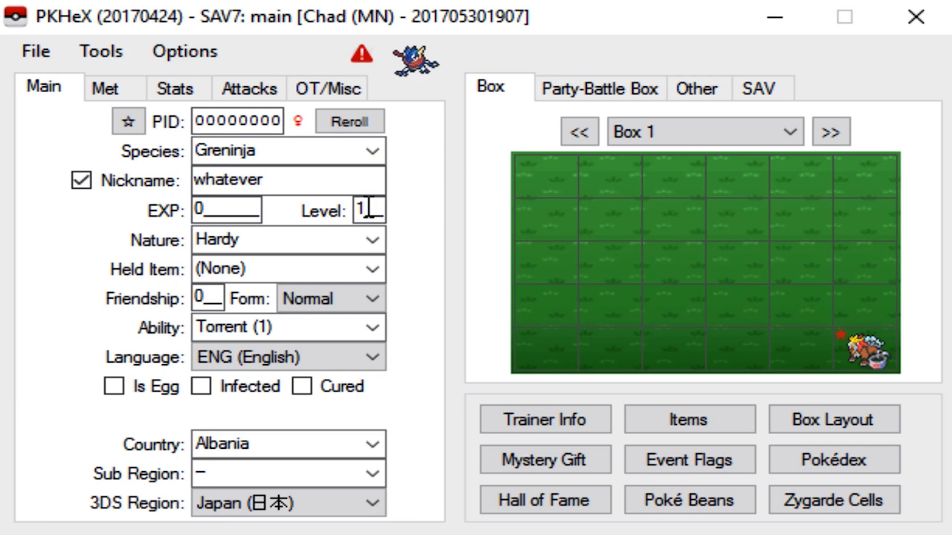
{"action": "type", "text": "50"}
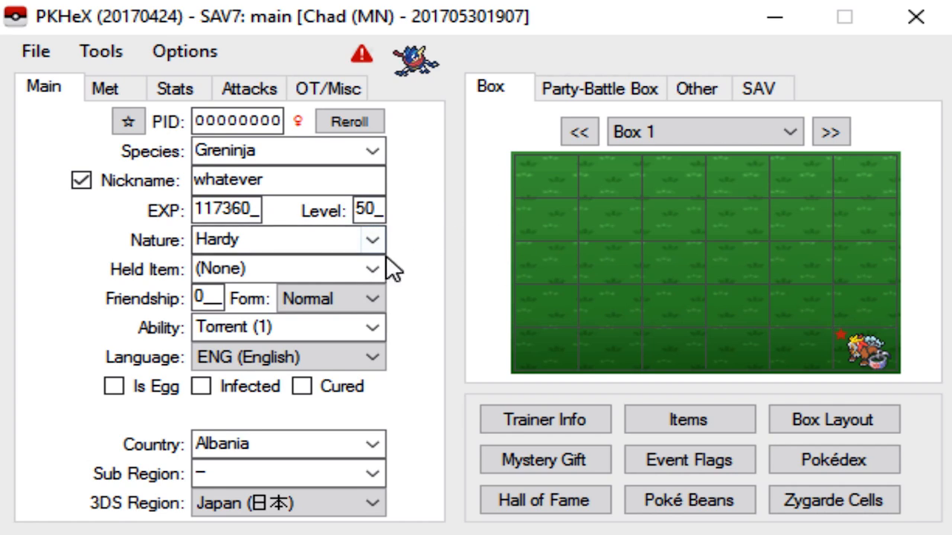
{"action": "mouse_move", "coordinate": [283, 240]}
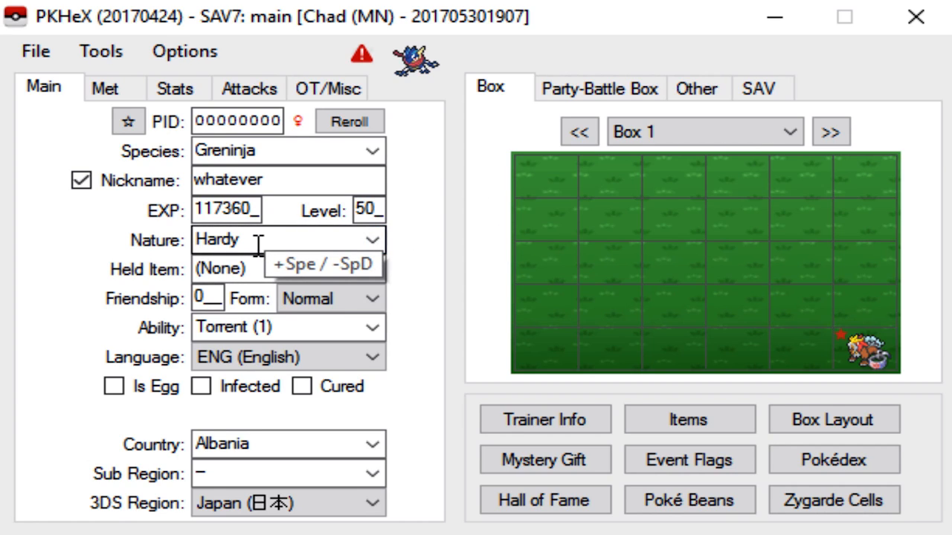
Set the nature to Naive and friendship to 255
{"action": "type", "text": "timid"}
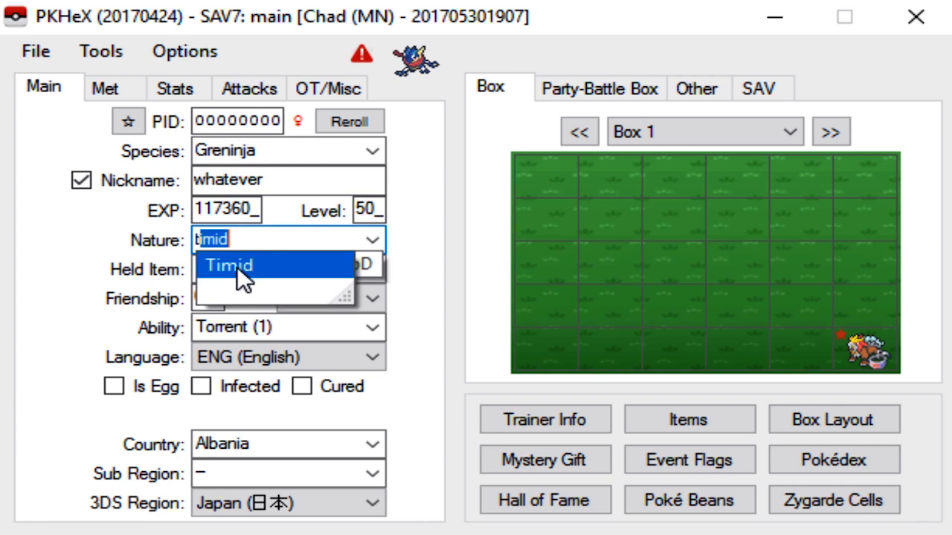
{"action": "left_click", "coordinate": [229, 264]}
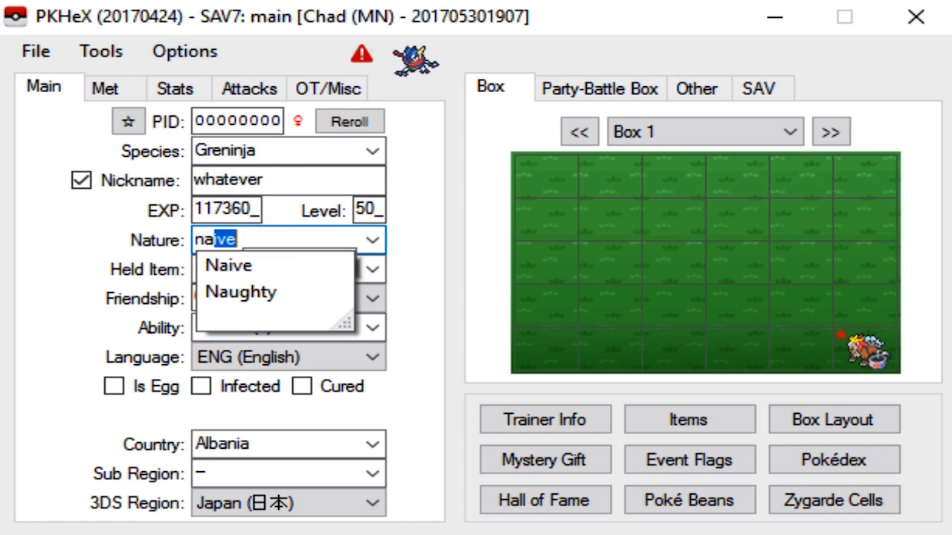
{"action": "left_click", "coordinate": [229, 265]}
{"action": "type", "text": "life"}
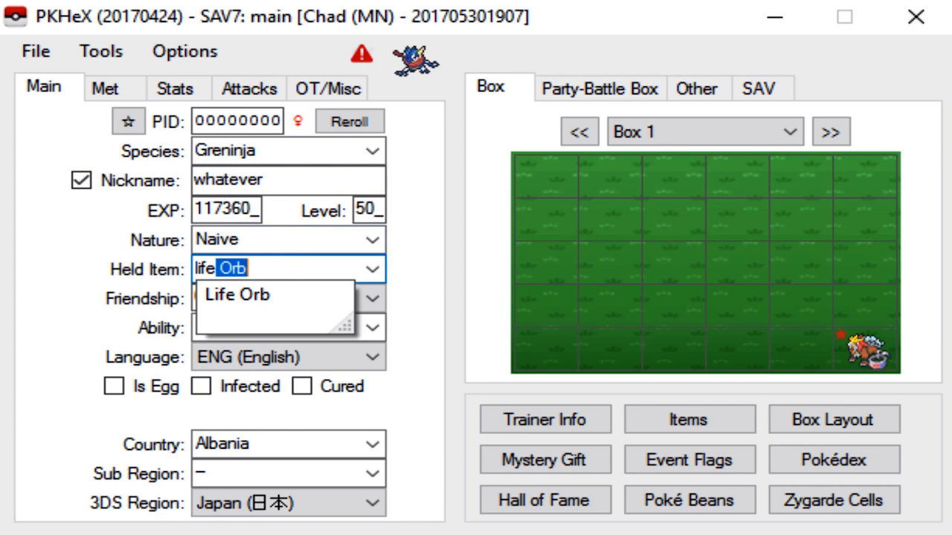
{"action": "left_click", "coordinate": [235, 294]}
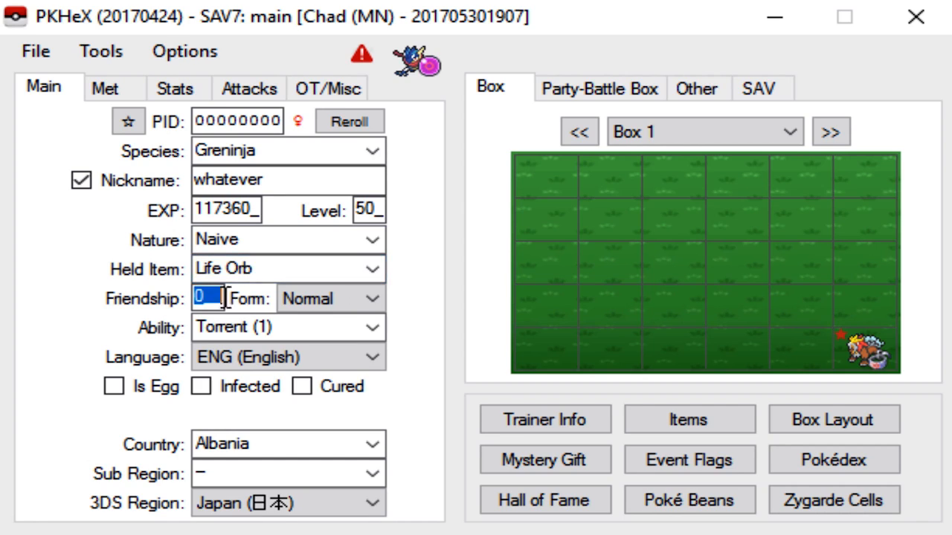
{"action": "type", "text": "255"}
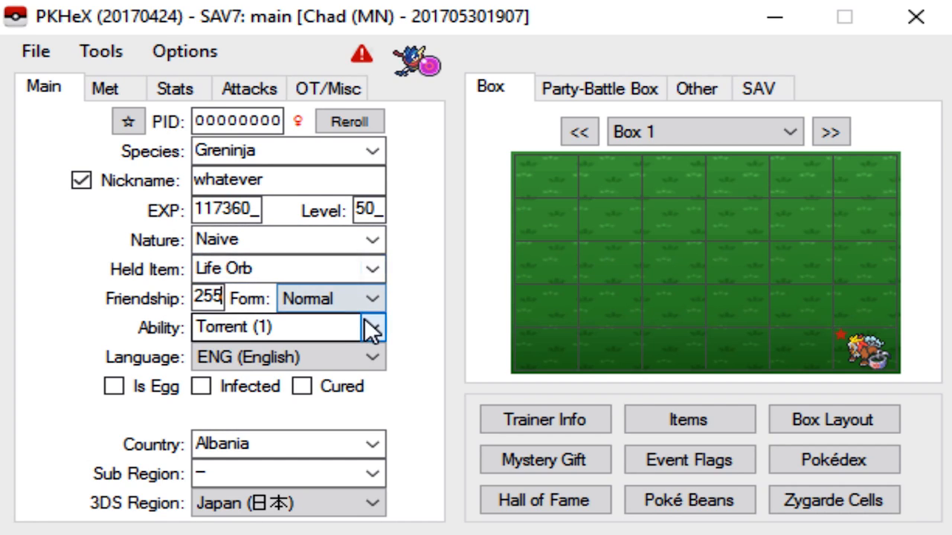
Set the ability to Protean (H)
{"action": "left_click", "coordinate": [368, 327]}
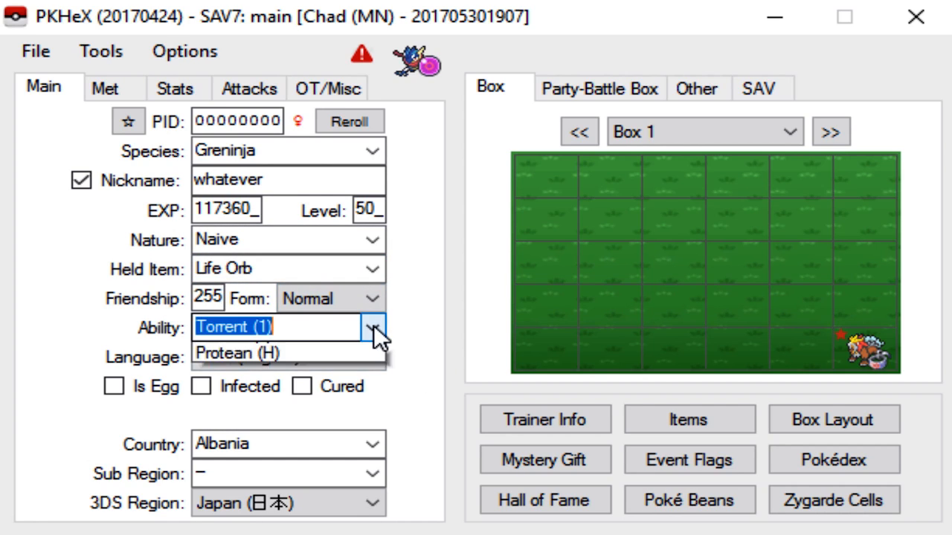
{"action": "left_click", "coordinate": [372, 329]}
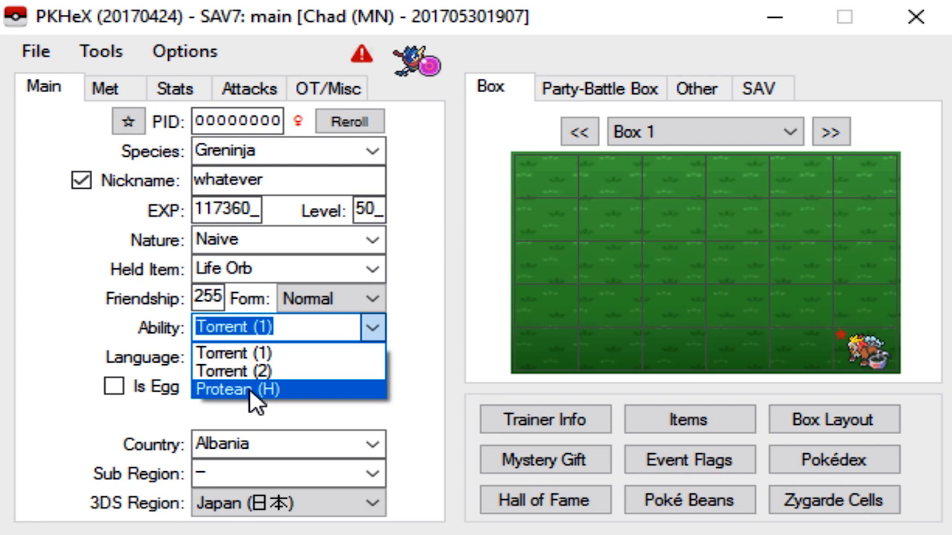
{"action": "left_click", "coordinate": [238, 389]}
{"action": "type", "text": "un"}
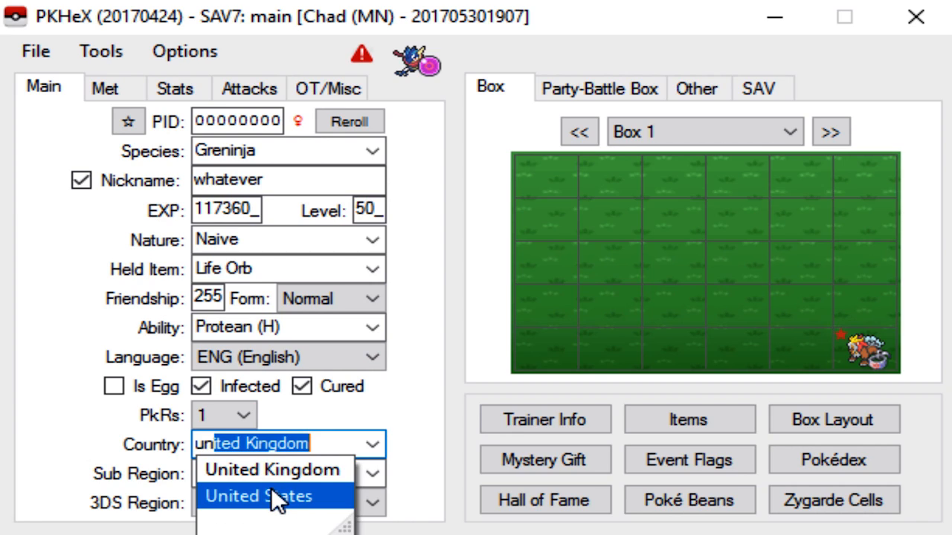
Set country to United States and 3DS region to Americas (NA/SA)
{"action": "left_click", "coordinate": [259, 496]}
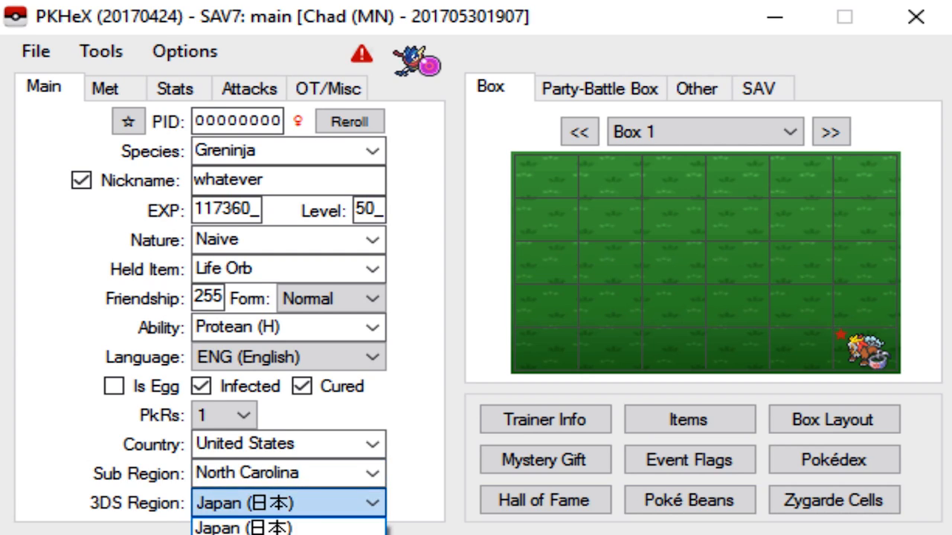
{"action": "left_click", "coordinate": [288, 503]}
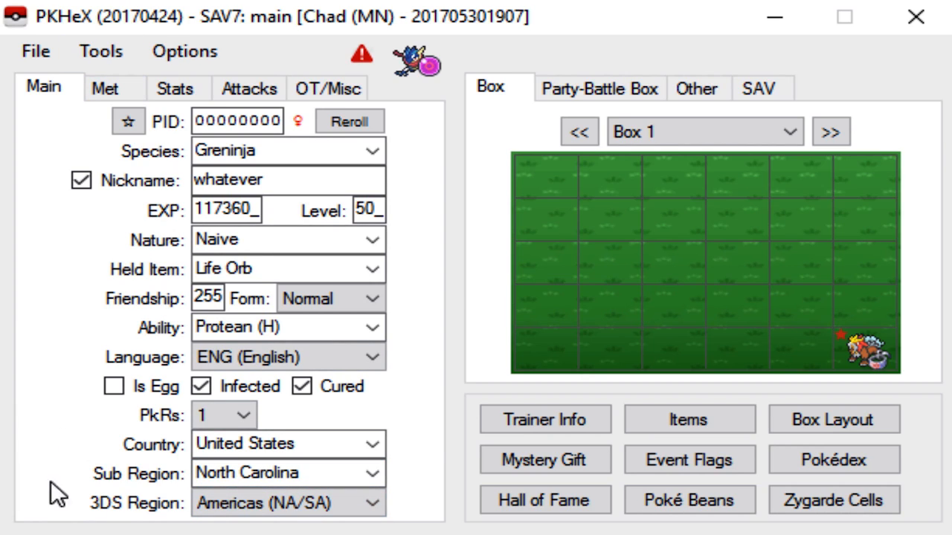
{"action": "mouse_move", "coordinate": [220, 67]}
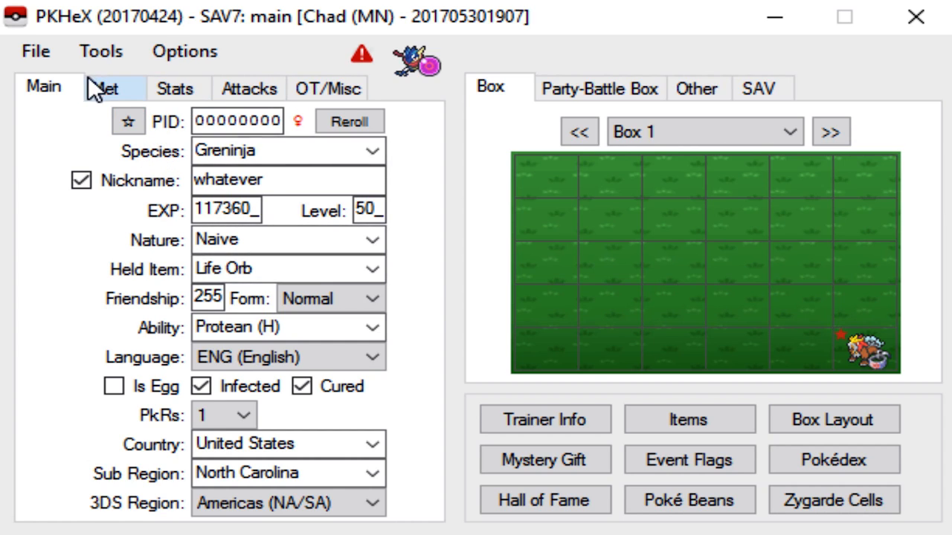
Go to the Met data and review the origin game list, leaving it on AS
{"action": "left_click", "coordinate": [105, 88]}
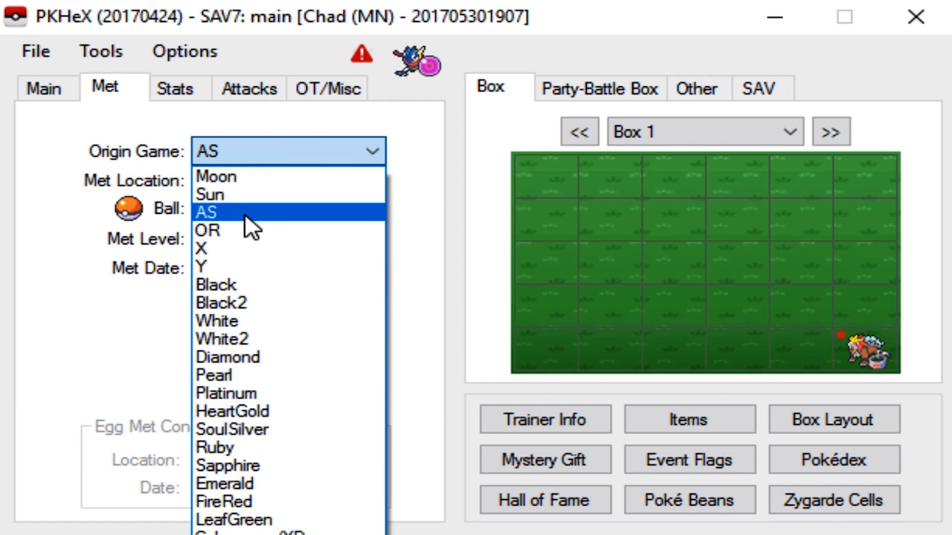
{"action": "mouse_move", "coordinate": [250, 312]}
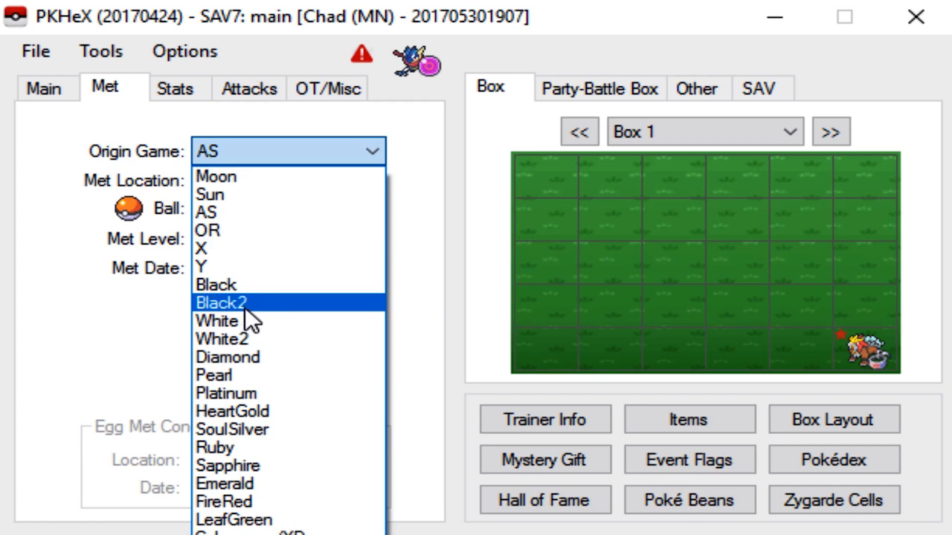
{"action": "mouse_move", "coordinate": [214, 211]}
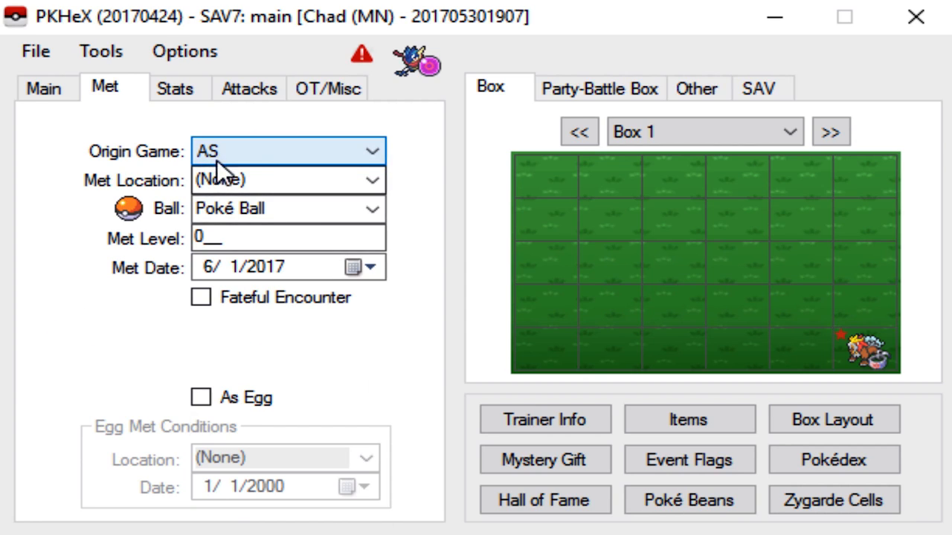
{"action": "left_click", "coordinate": [268, 178]}
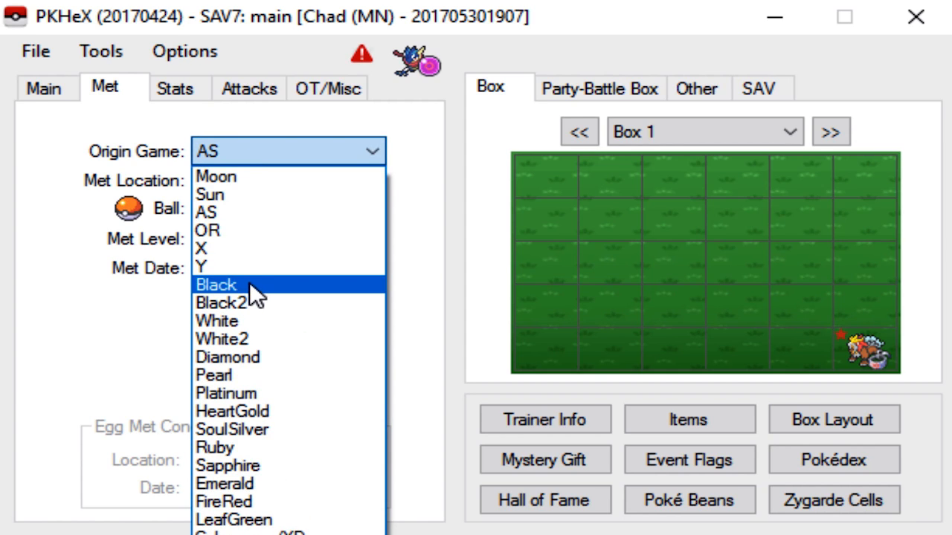
{"action": "mouse_move", "coordinate": [231, 303]}
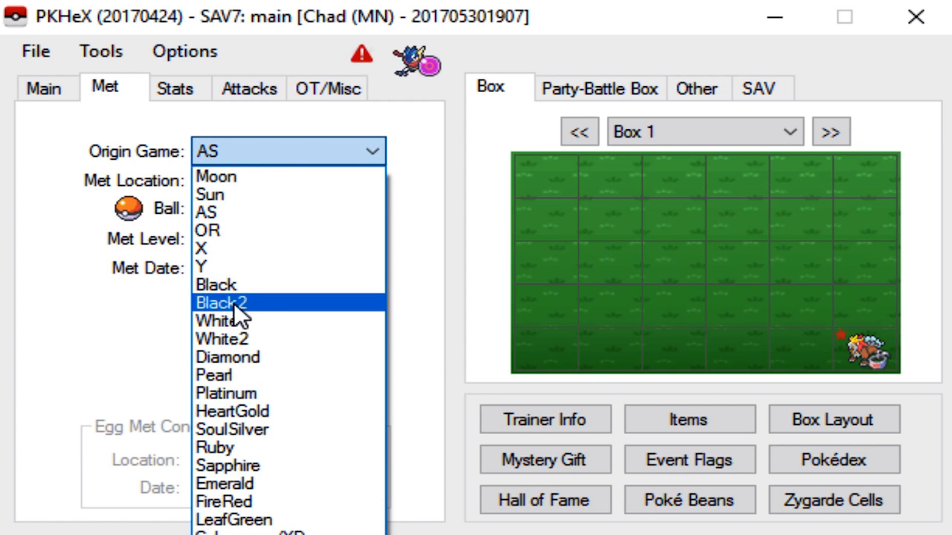
{"action": "mouse_move", "coordinate": [268, 312]}
{"action": "type", "text": "sl"}
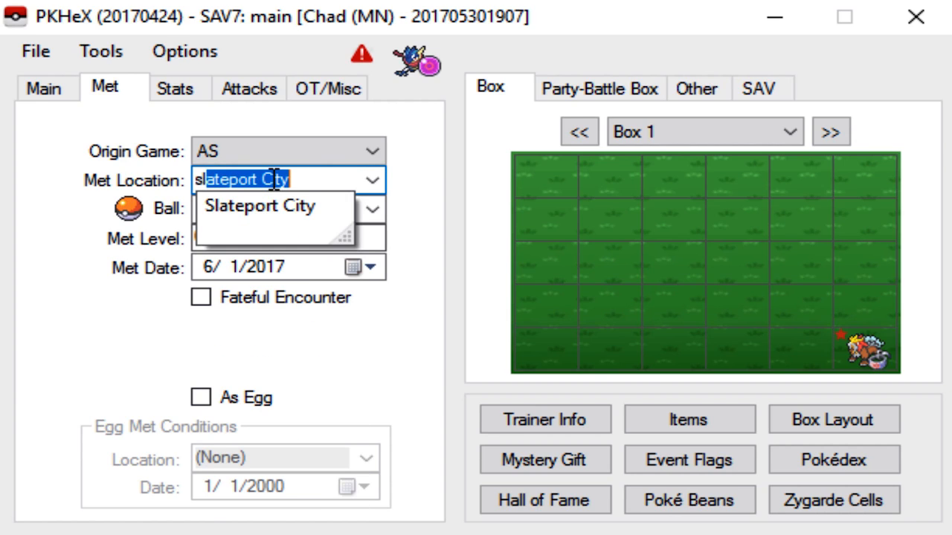
Set met location Slateport City at level 1 and mark it as hatched from an egg
{"action": "left_click", "coordinate": [260, 205]}
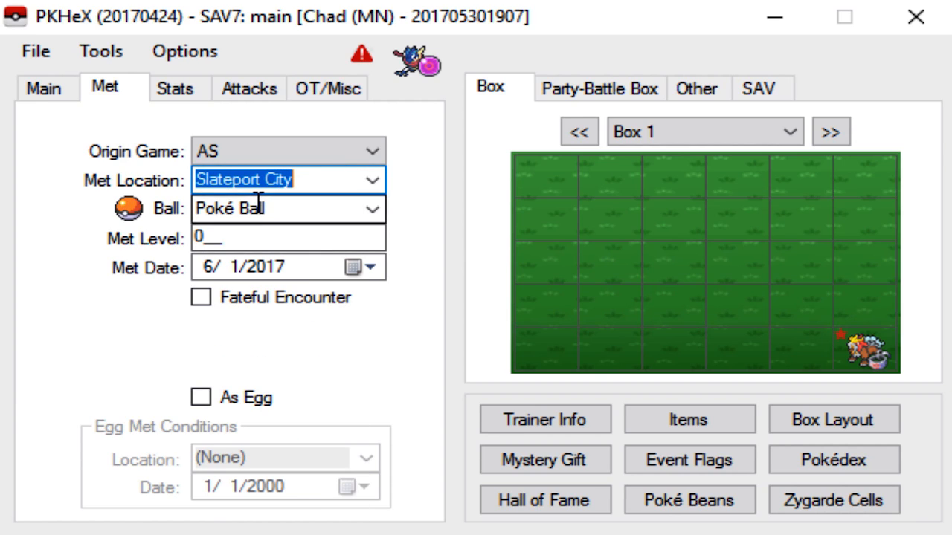
{"action": "type", "text": "1"}
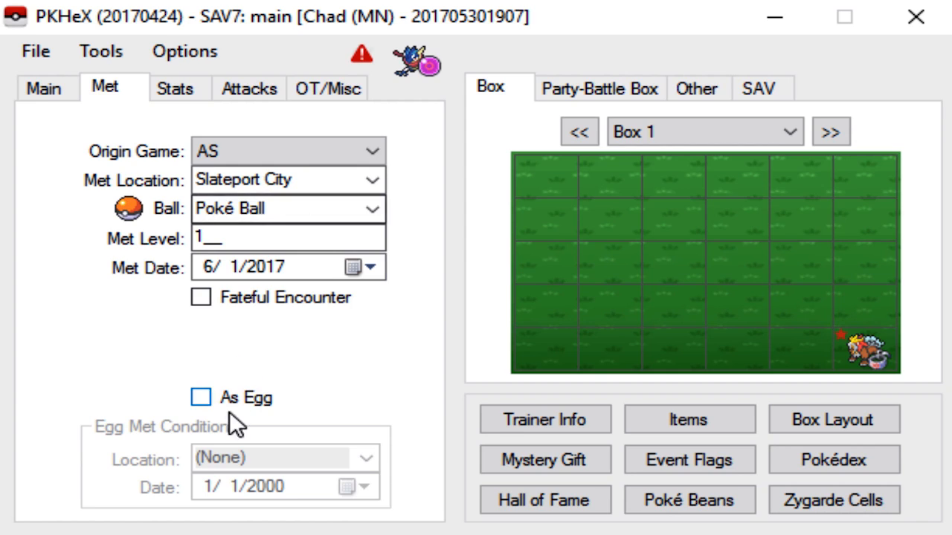
{"action": "left_click", "coordinate": [199, 397]}
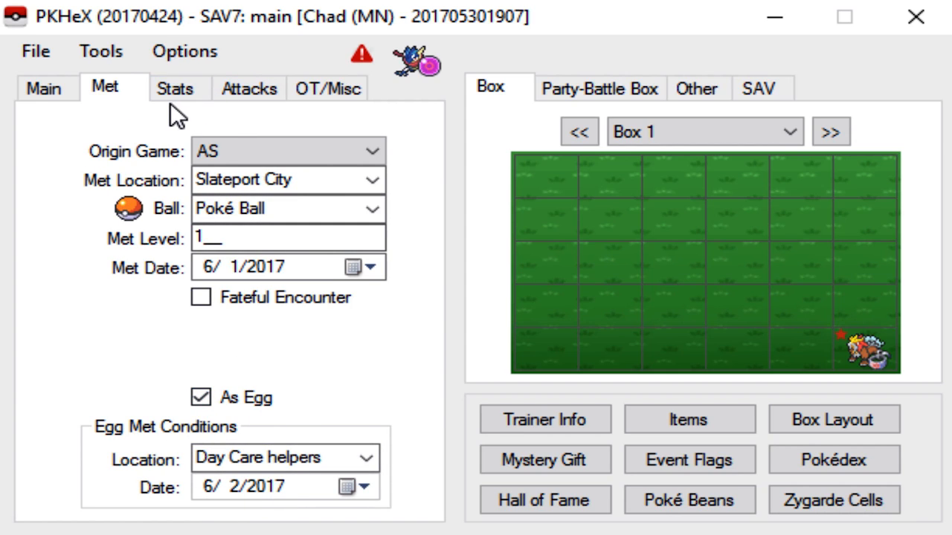
View the stats page with 31 IVs and 252 SpA / 252 Spe EVs
{"action": "left_click", "coordinate": [175, 90]}
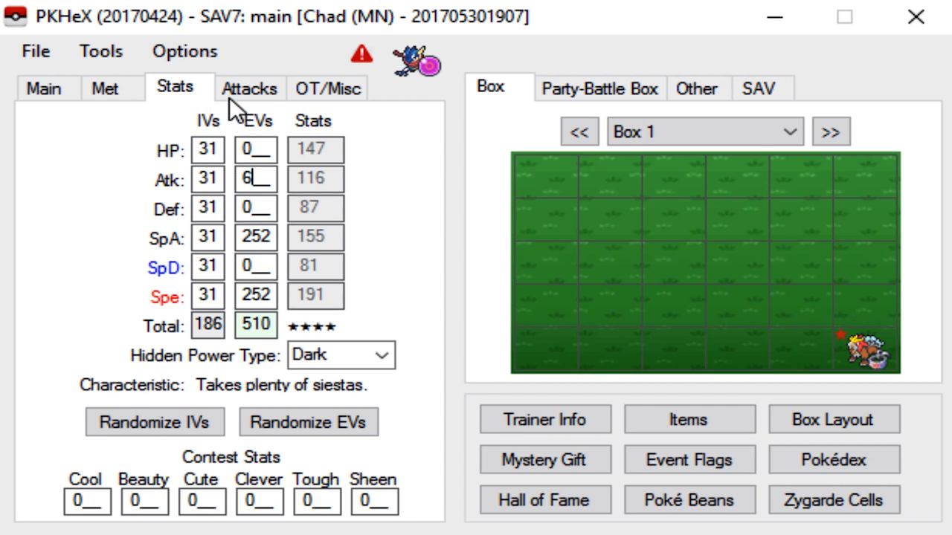
Set Hydro Pump and Ice Beam as moves and accept the suggested relearn moves Pound and Growl
{"action": "left_click", "coordinate": [250, 90]}
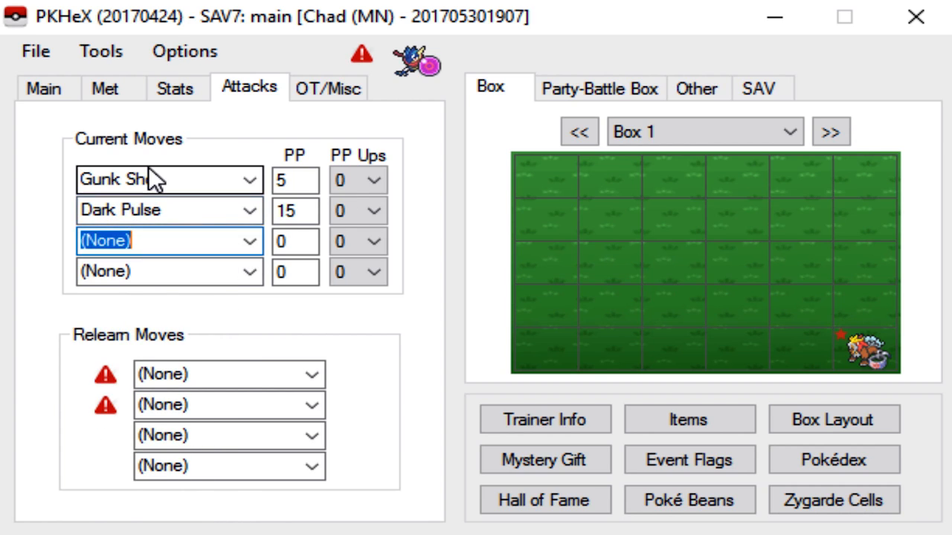
{"action": "type", "text": "hydro pump"}
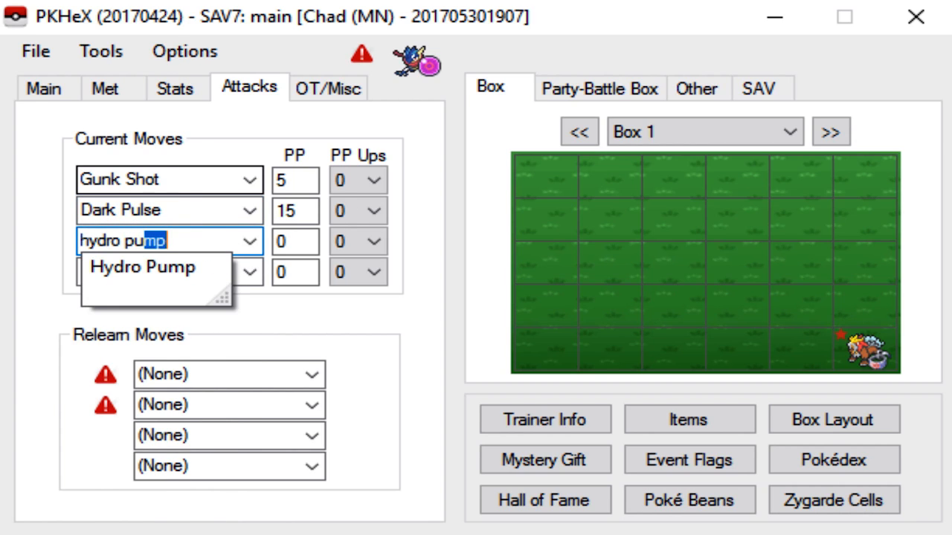
{"action": "left_click", "coordinate": [141, 268]}
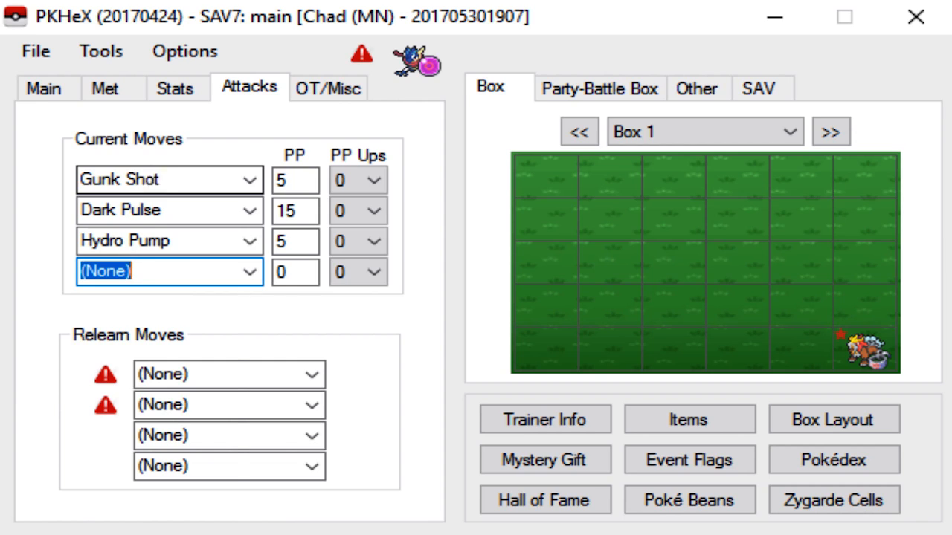
{"action": "type", "text": "ice beam"}
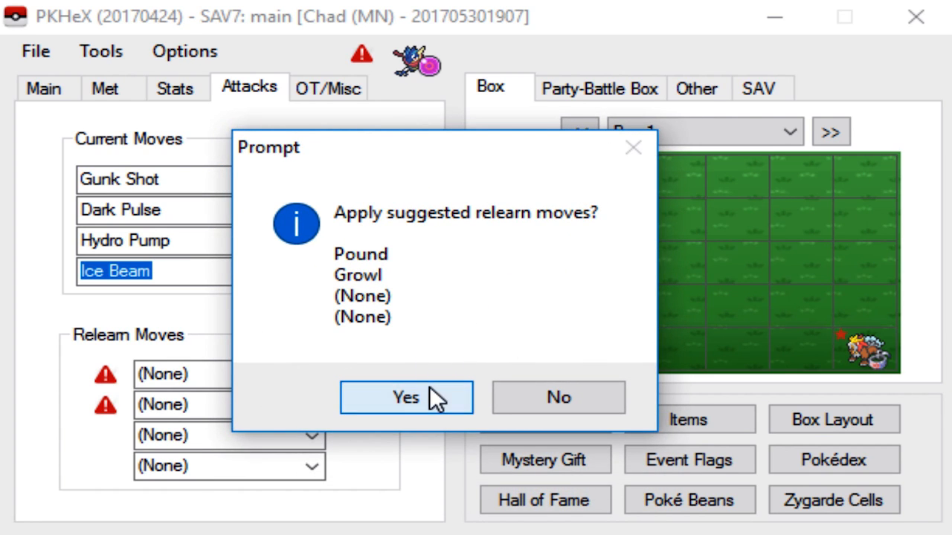
{"action": "left_click", "coordinate": [406, 397]}
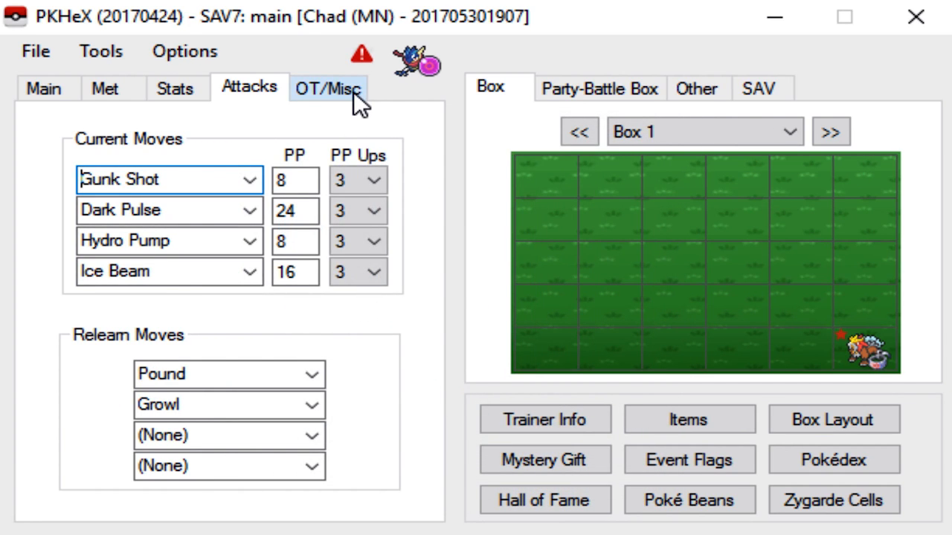
Set the original trainer name to John in the trainer information
{"action": "left_click", "coordinate": [327, 87]}
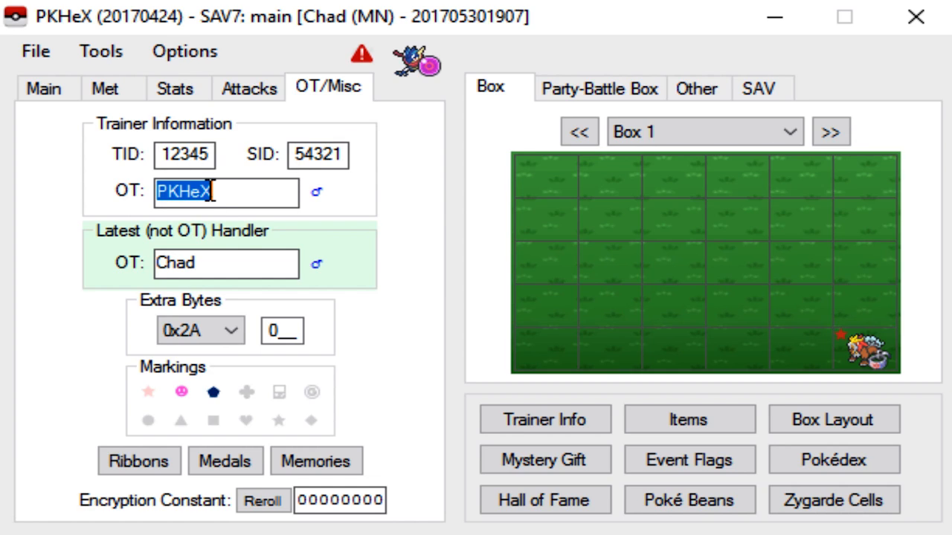
{"action": "type", "text": "John"}
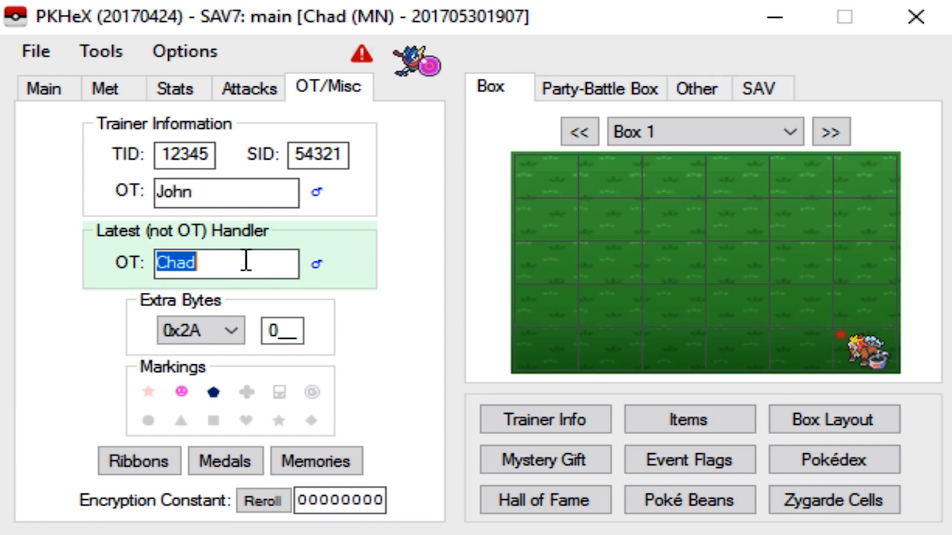
{"action": "mouse_move", "coordinate": [208, 241]}
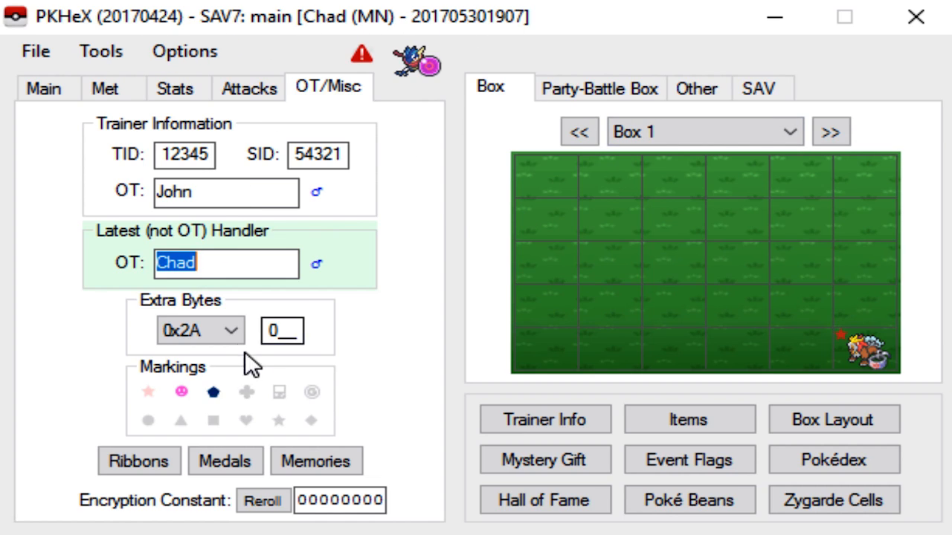
{"action": "left_click", "coordinate": [226, 263]}
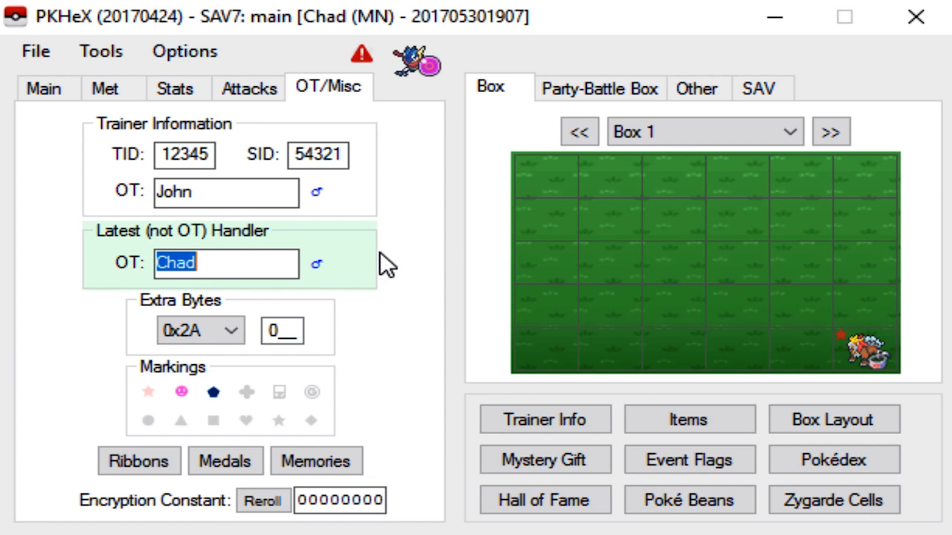
{"action": "mouse_move", "coordinate": [371, 230]}
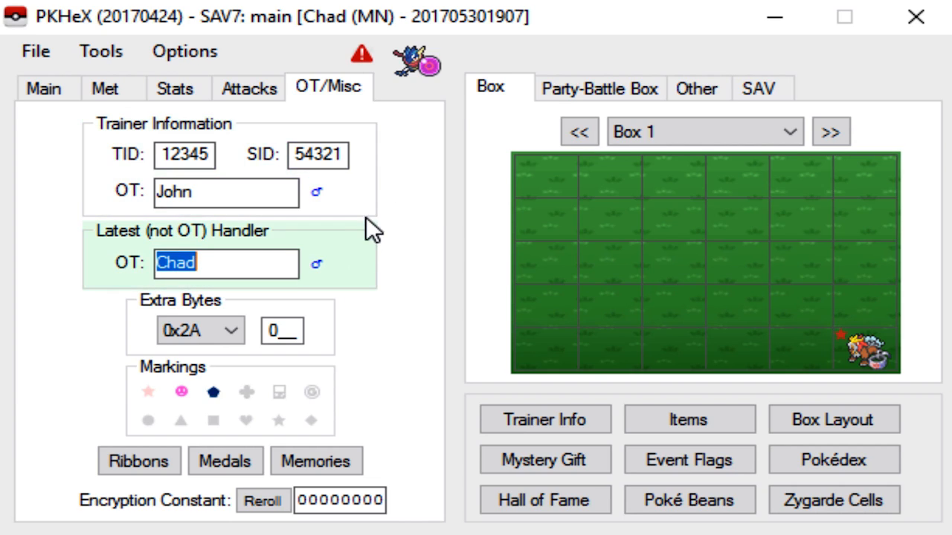
{"action": "mouse_move", "coordinate": [345, 267]}
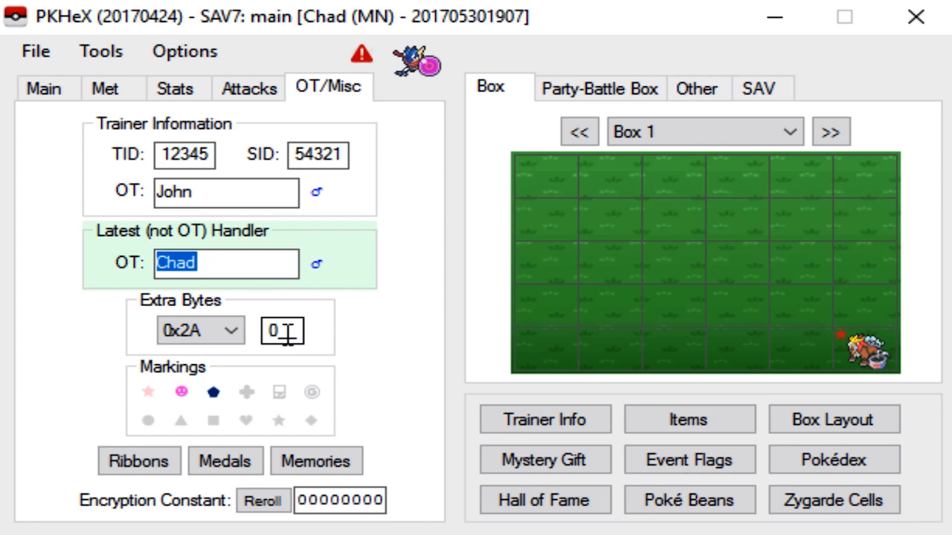
Set extra byte 0x2A to 1 and return to the main details
{"action": "left_click", "coordinate": [282, 330]}
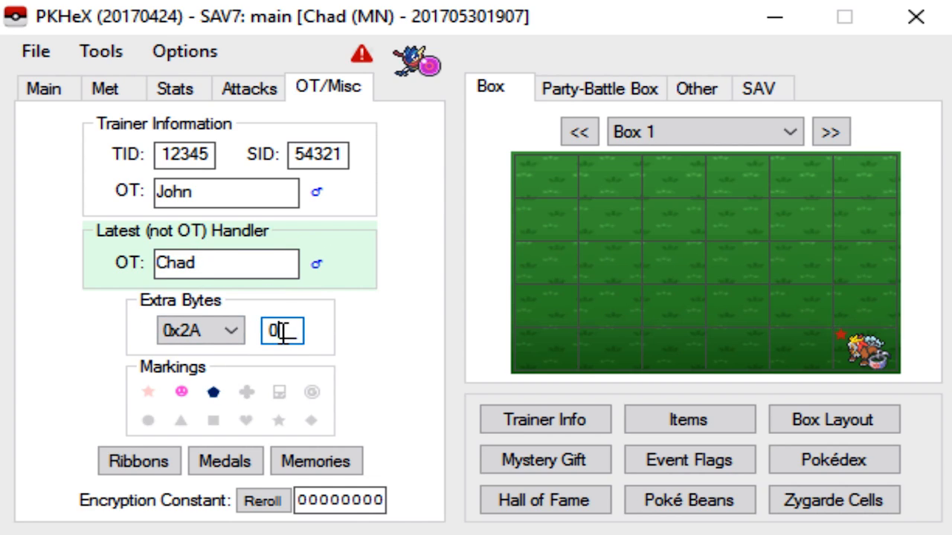
{"action": "type", "text": "1"}
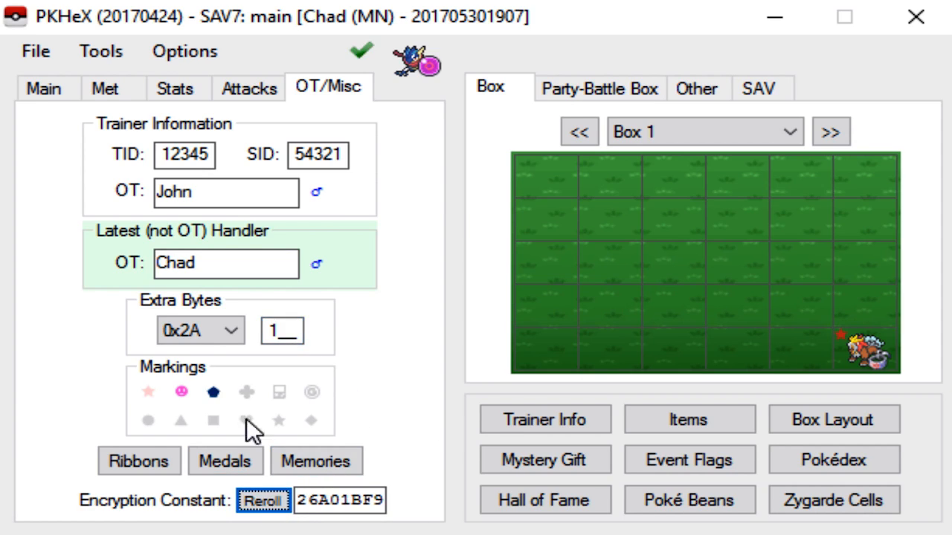
{"action": "left_click", "coordinate": [43, 86]}
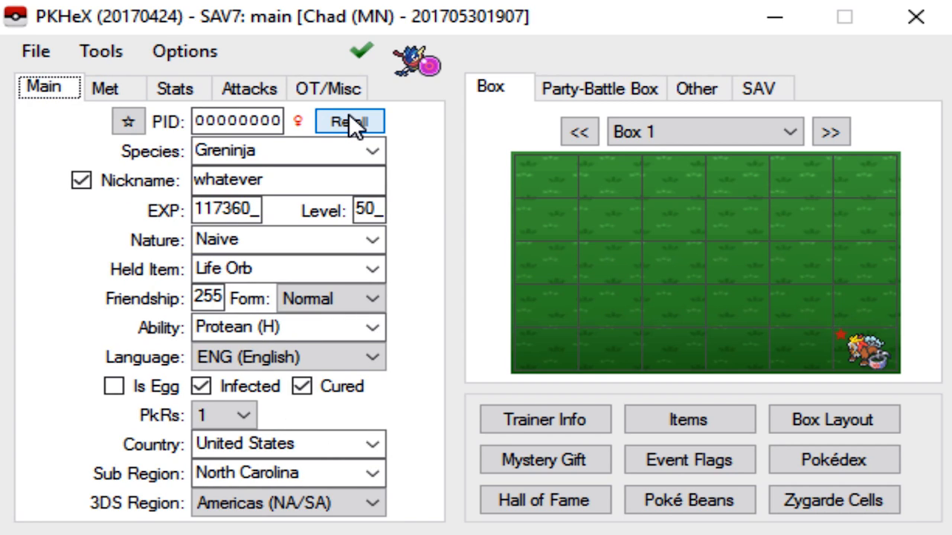
Reroll the PID (9E507A5B), make the Greninja shiny and set it into an empty Box 1 slot
{"action": "left_click", "coordinate": [349, 121]}
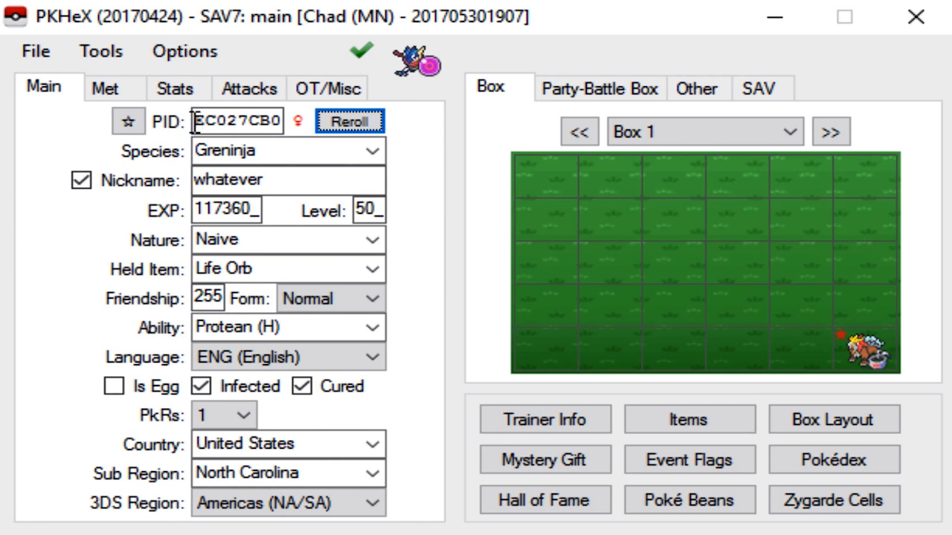
{"action": "left_click", "coordinate": [349, 121]}
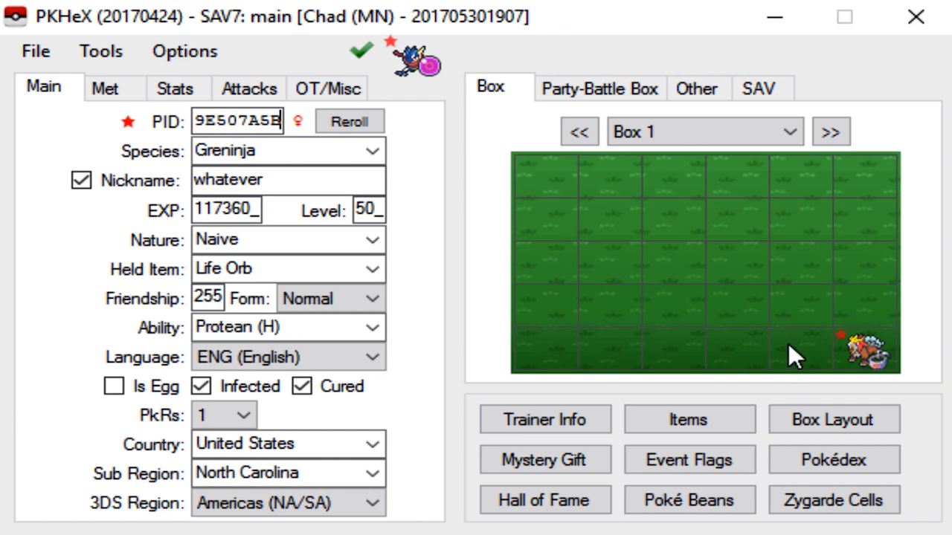
{"action": "right_click", "coordinate": [862, 345]}
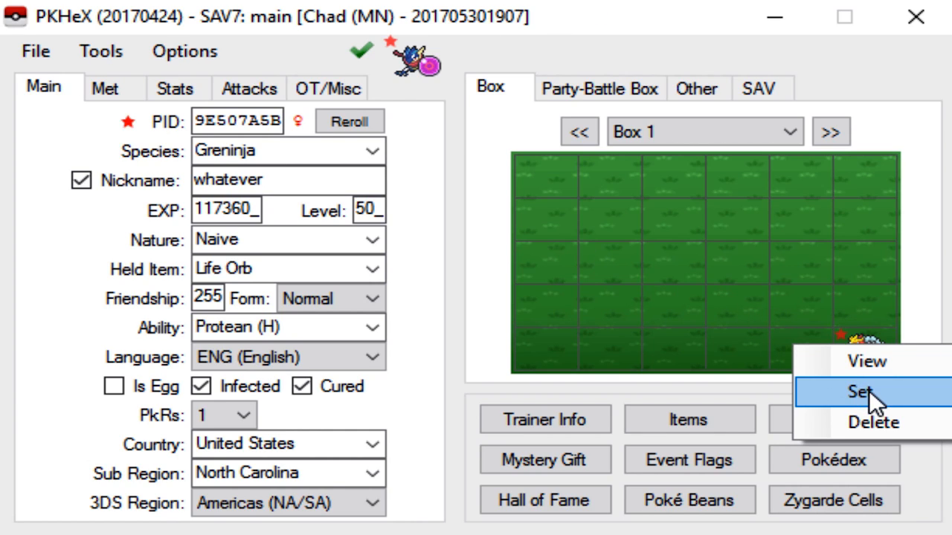
{"action": "left_click", "coordinate": [868, 392]}
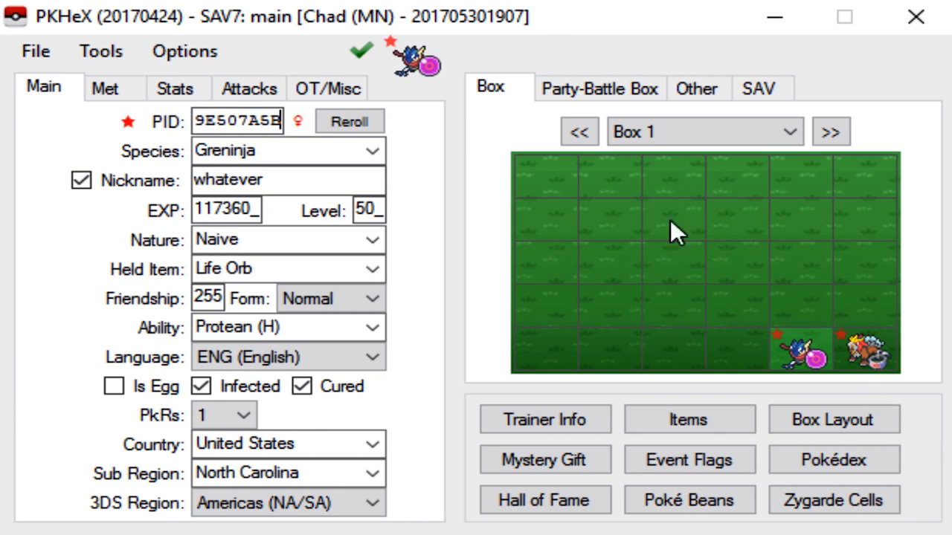
Change the fourth move from Ice Beam to Low Kick in the Attacks list
{"action": "left_click", "coordinate": [249, 87]}
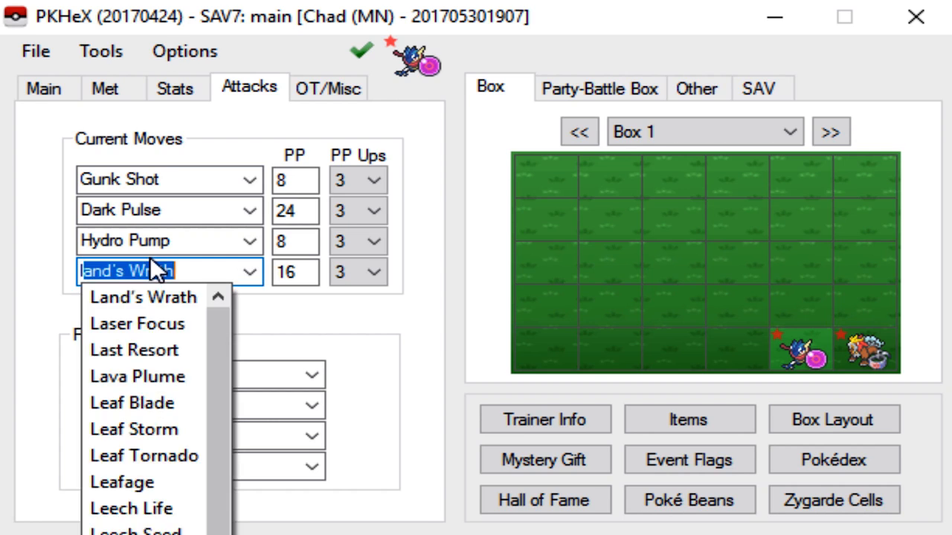
{"action": "type", "text": "low Kick"}
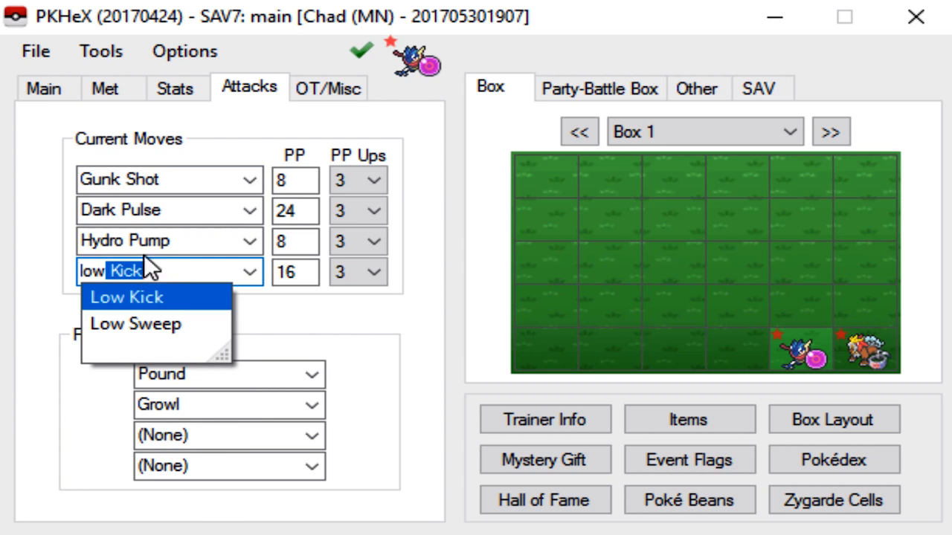
{"action": "left_click", "coordinate": [127, 298]}
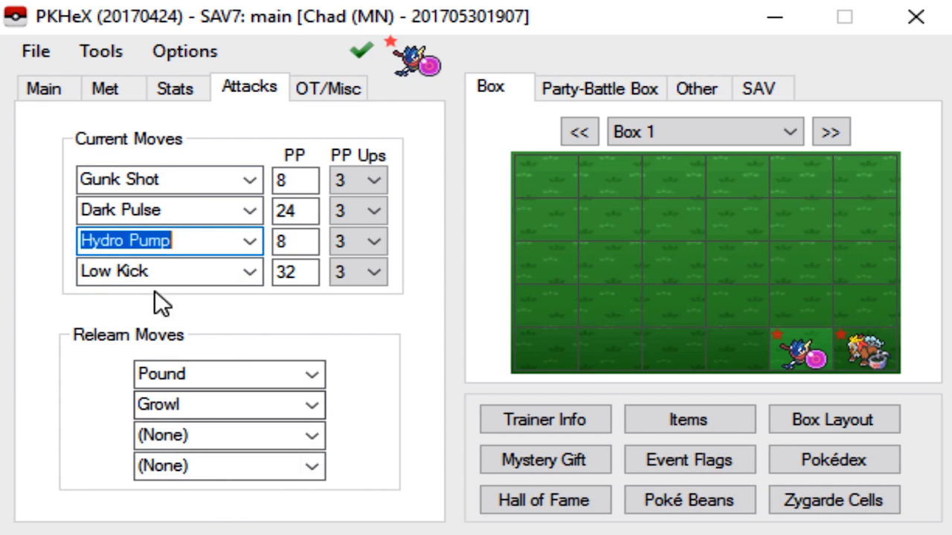